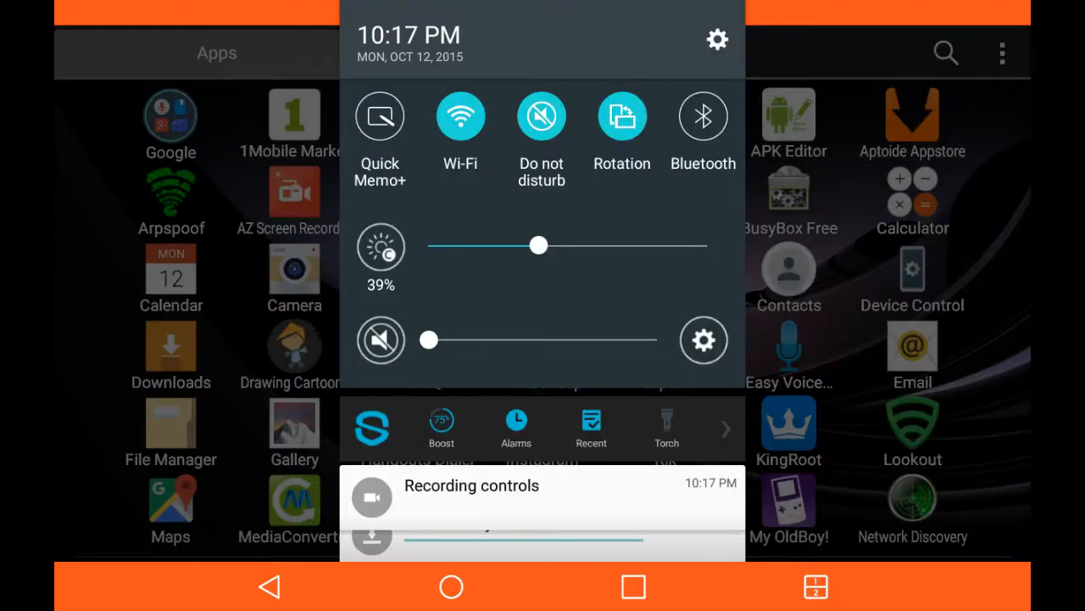
Close the quick settings shade and return from the app drawer to the home screen
left_click(736, 113)
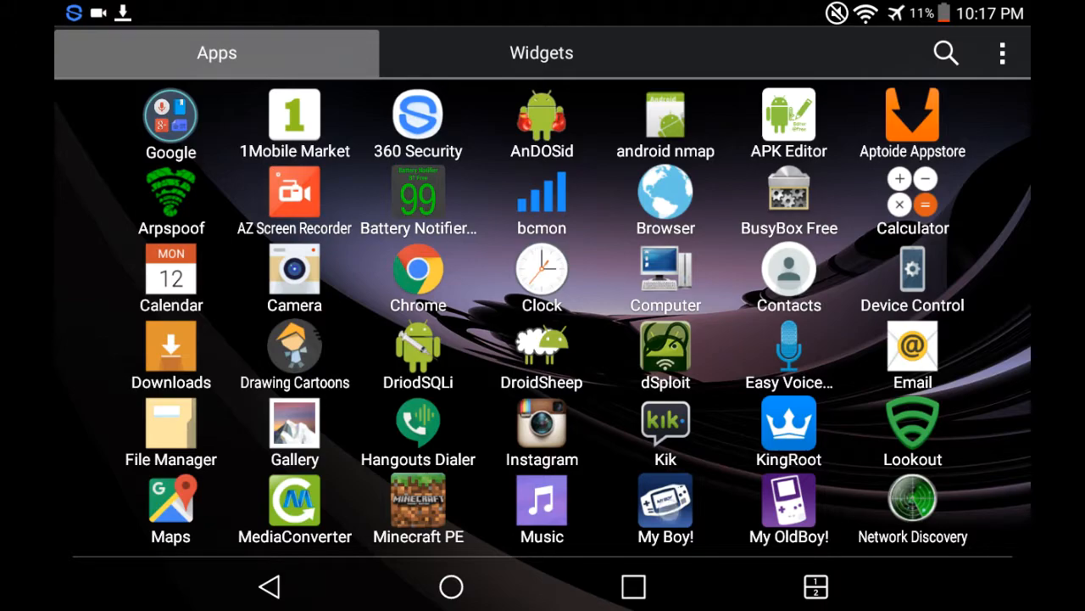
left_click(665, 508)
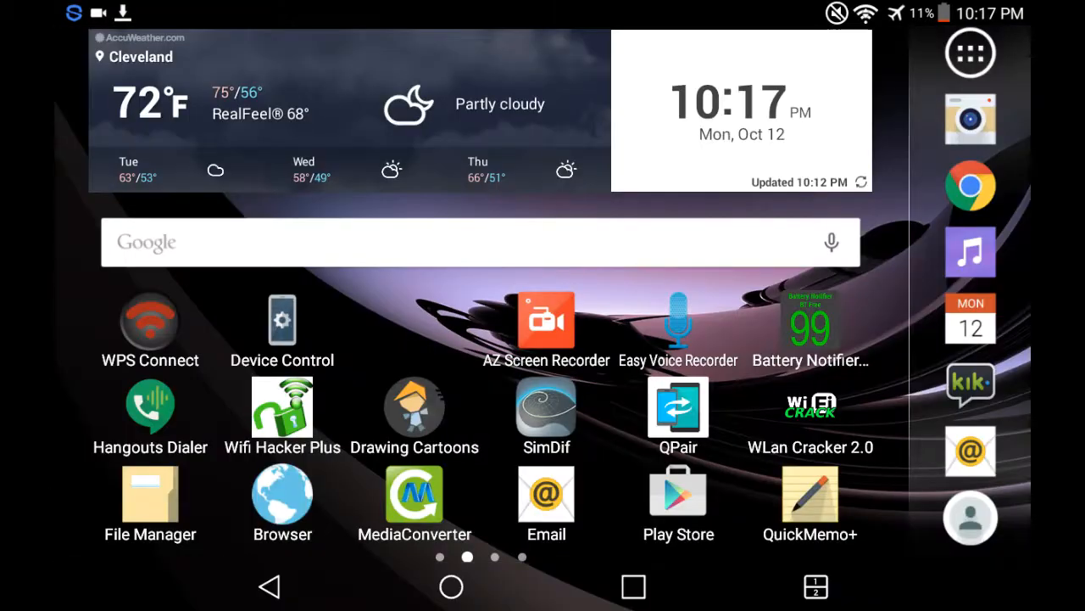
Launch My OldBoy! and enter the AppLock PIN to boot the game
left_click(970, 53)
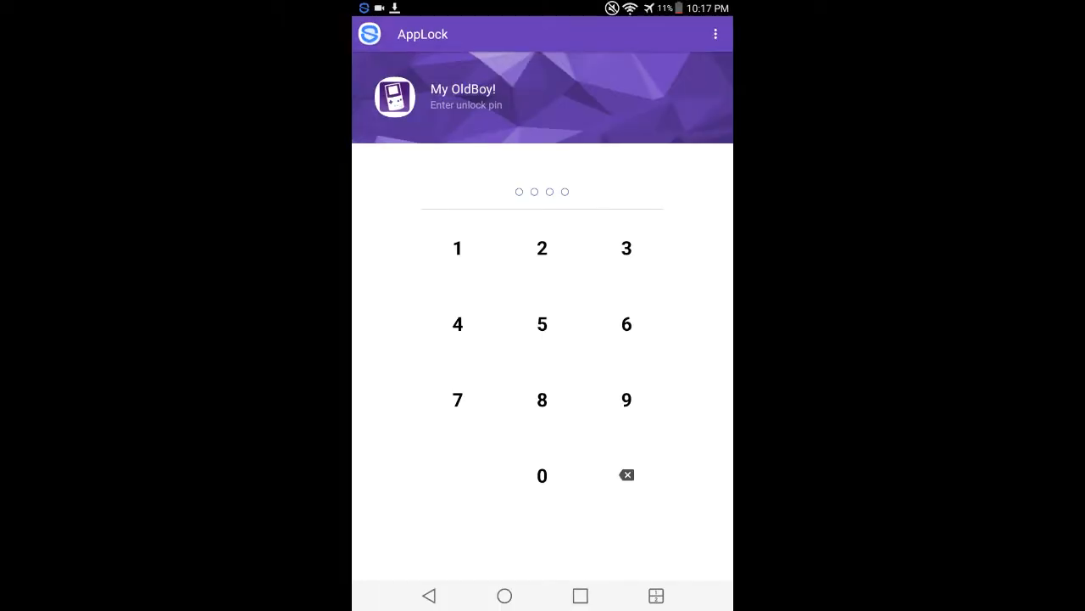
left_click(542, 324)
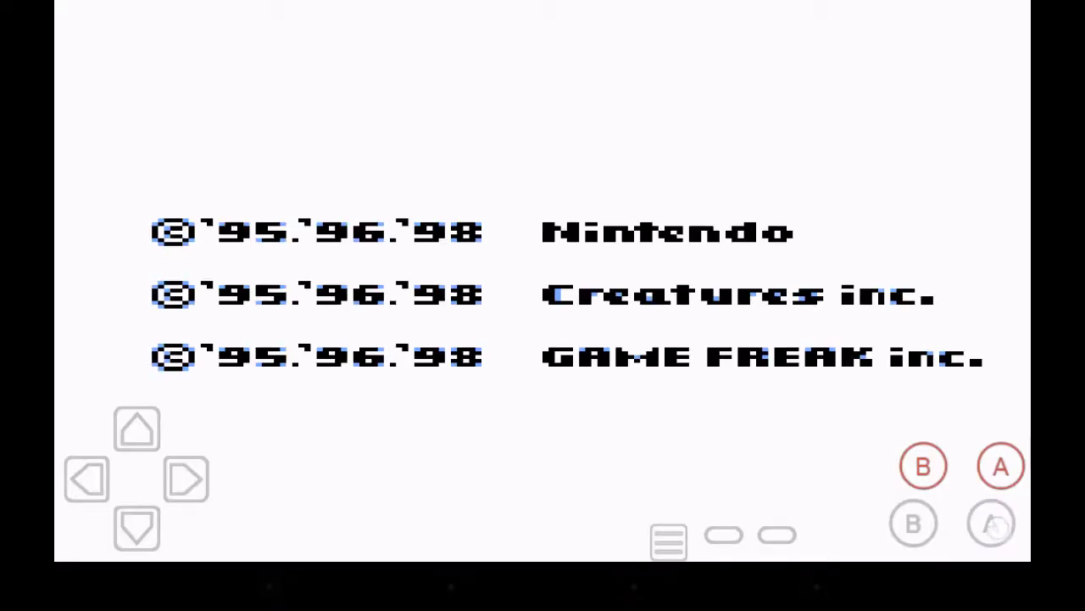
Open the emulator Settings and back out to the running game in town
left_click(991, 521)
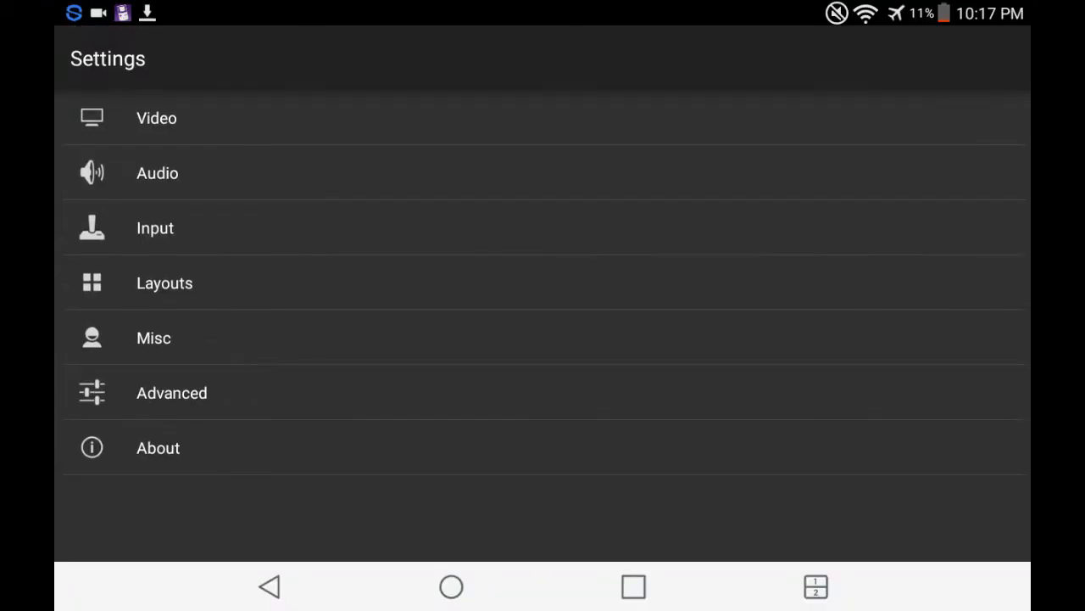
left_click(157, 173)
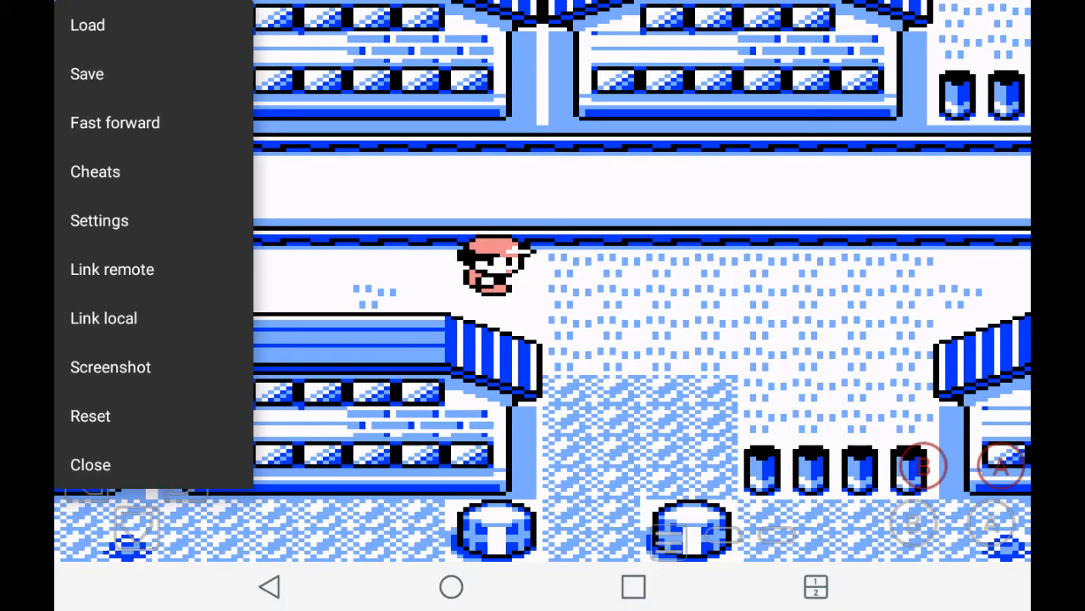
Browse the Misc and Input settings pages, then go to Video settings
left_click(99, 219)
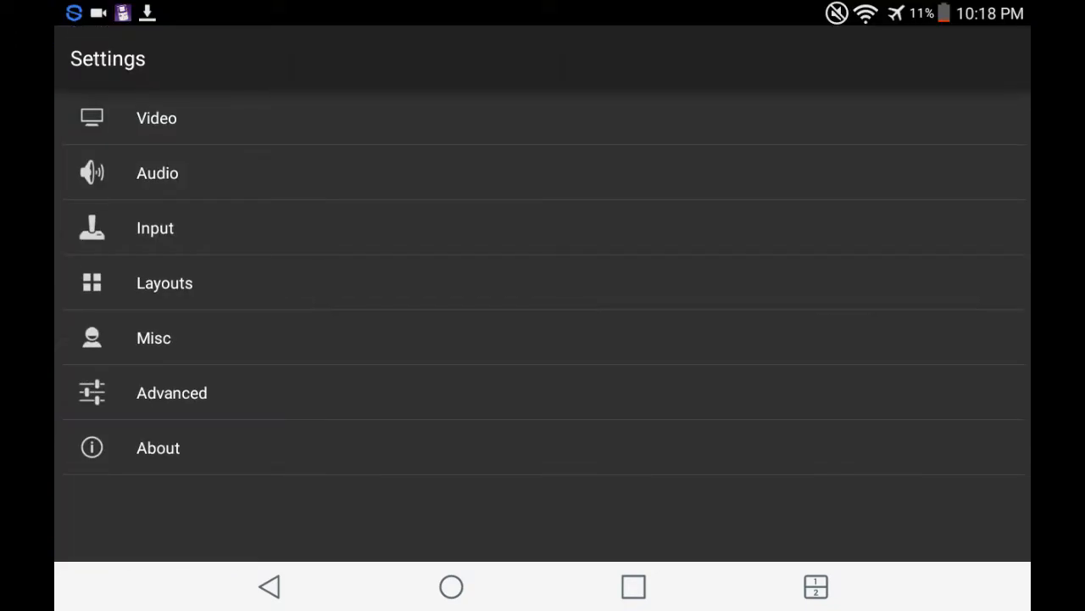
left_click(165, 282)
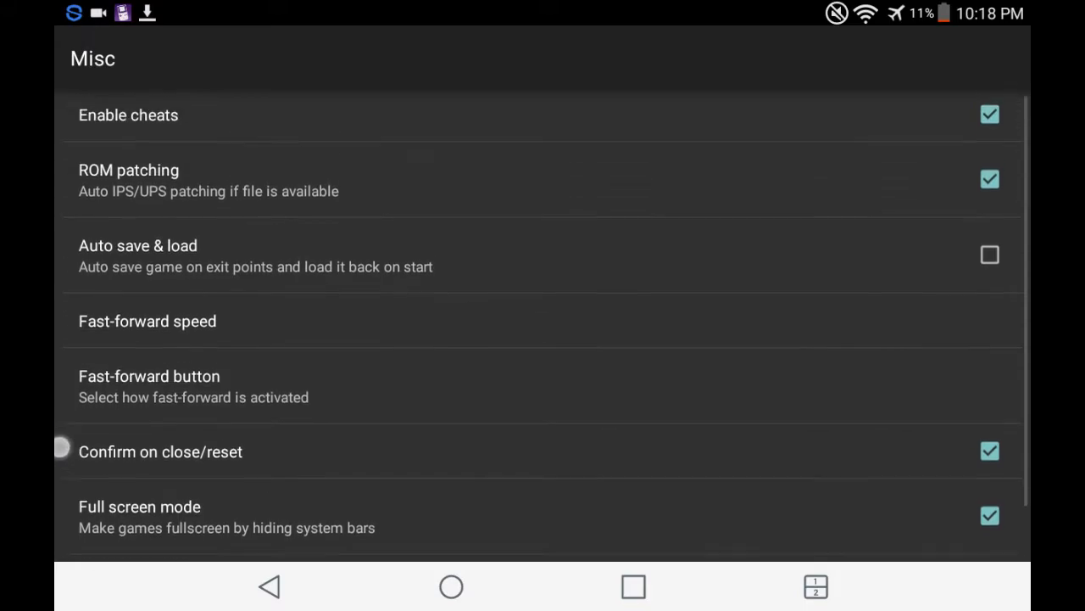
scroll("down", 3)
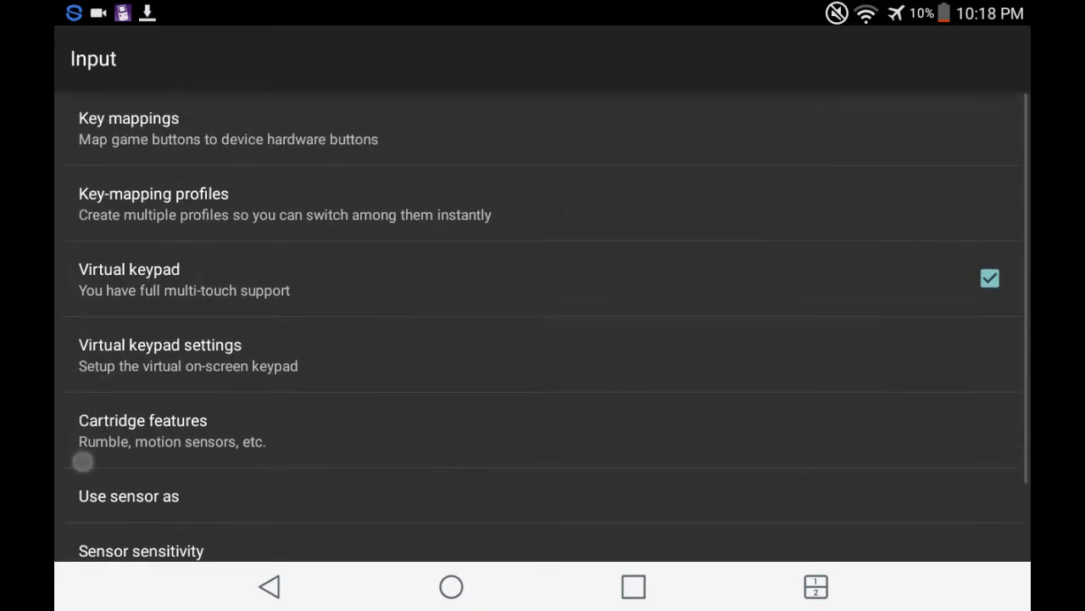
left_click(269, 586)
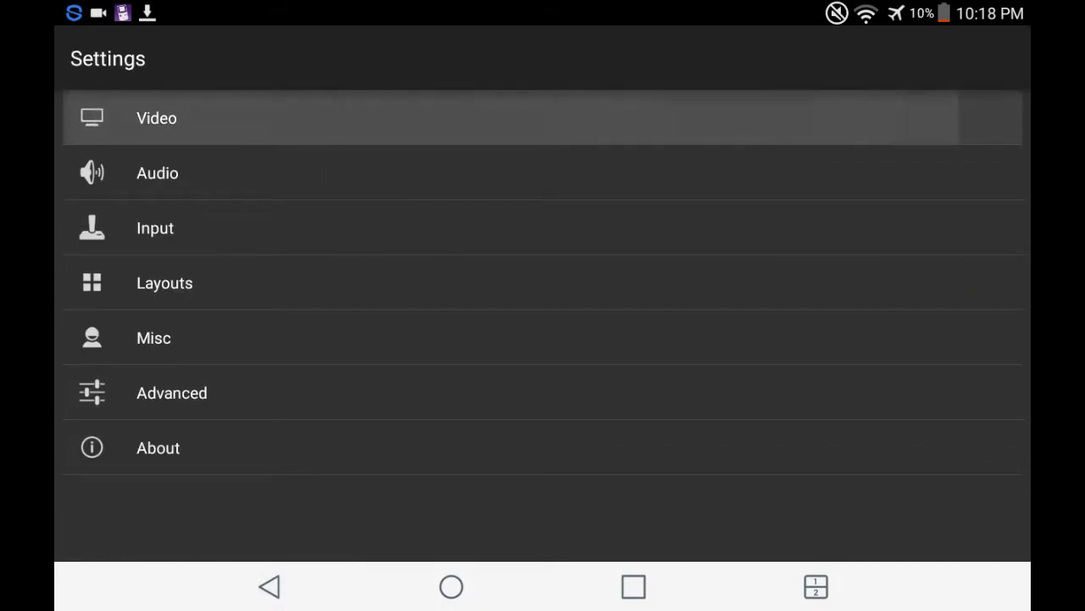
left_click(156, 117)
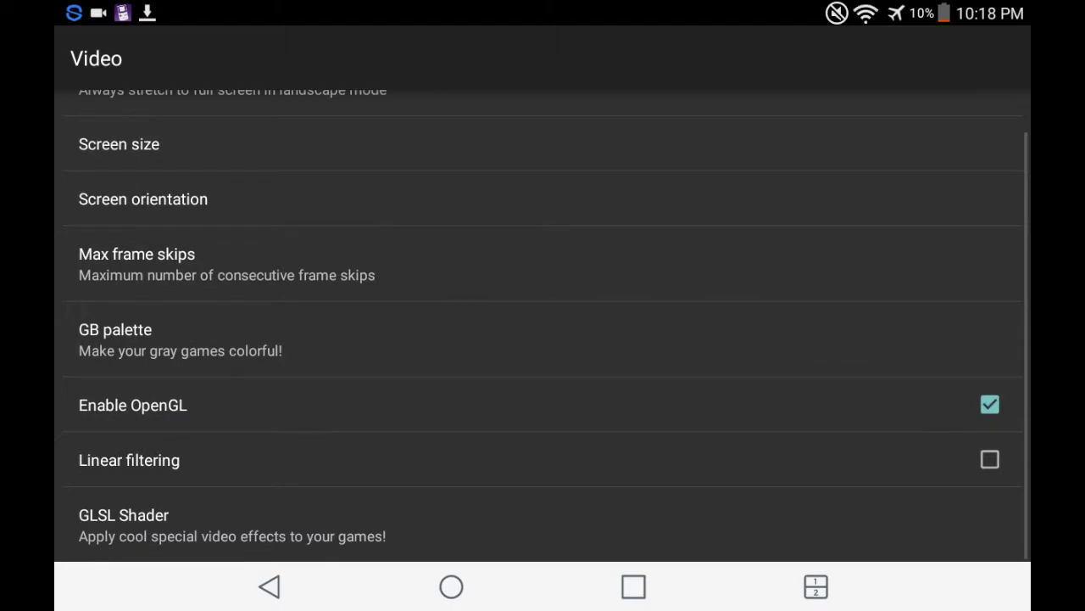
left_click(115, 329)
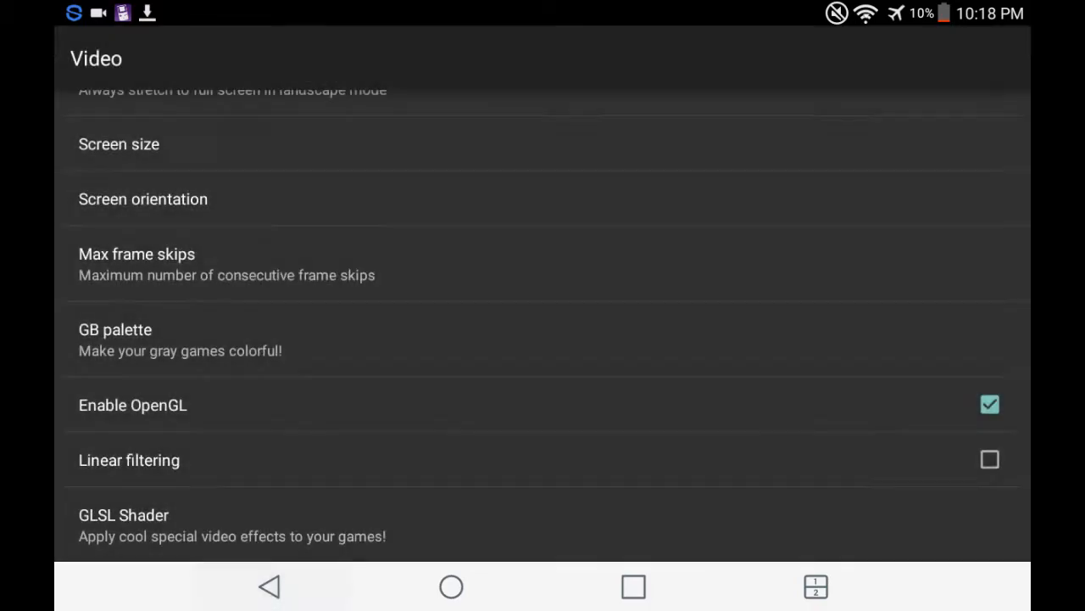
Leave Video settings and fight Bellsprout, using Charmeleon's SLASH
left_click(269, 586)
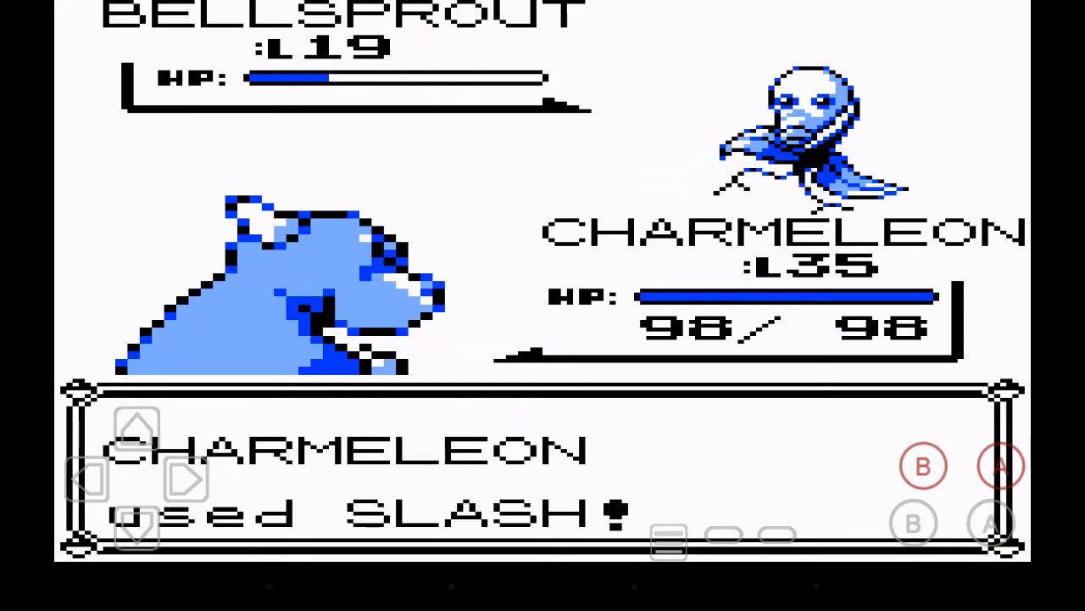
Advance through the Bellsprout battle messages to end the fight
left_click(1001, 464)
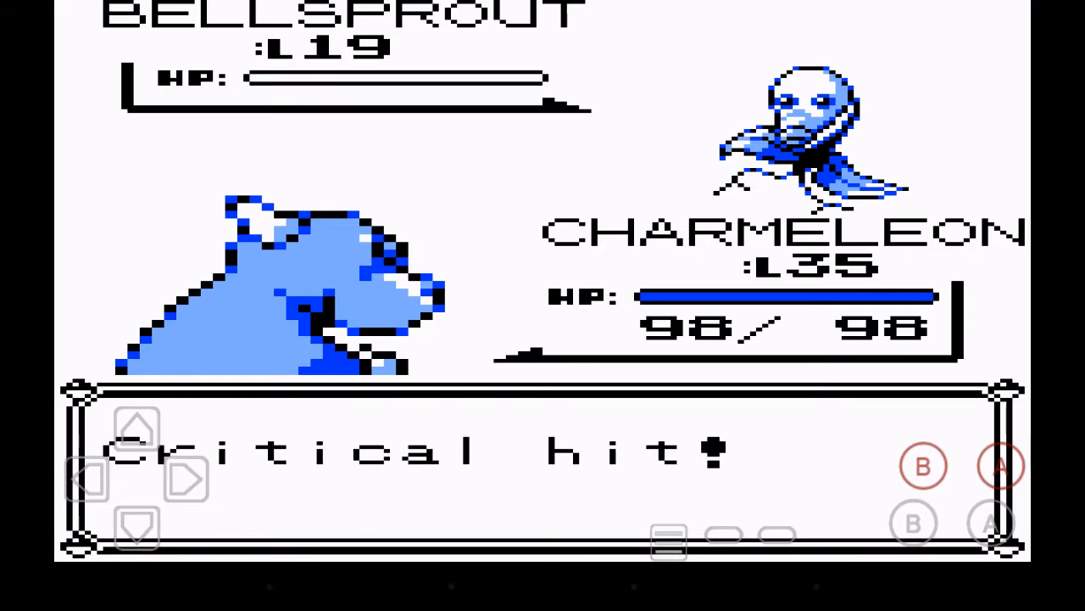
left_click(1000, 465)
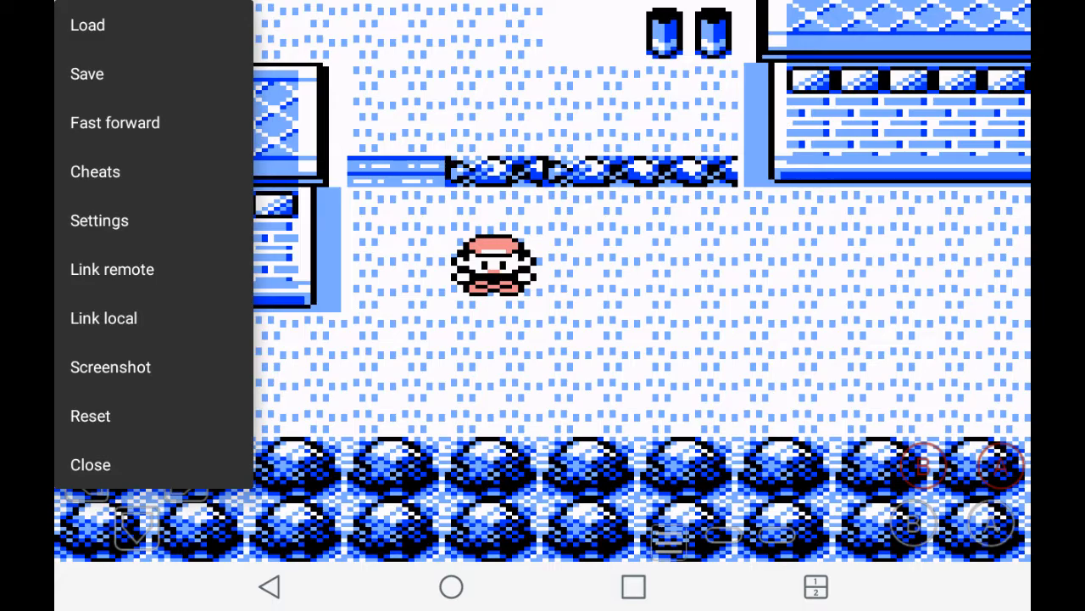
Resume play and open MissingNo.'s STATS page from the party menu
left_click(89, 464)
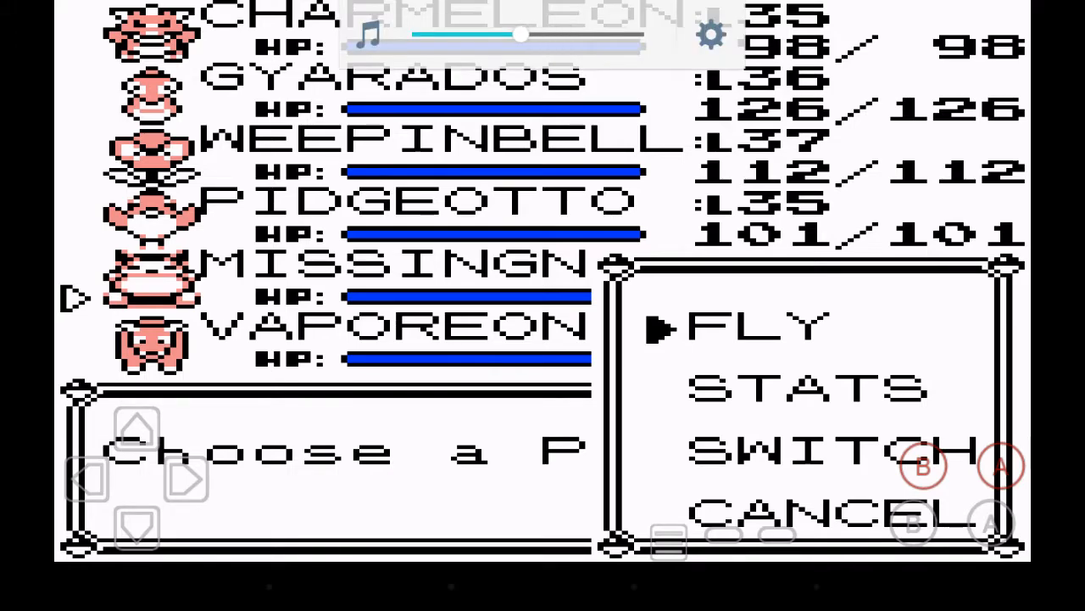
key("Down")
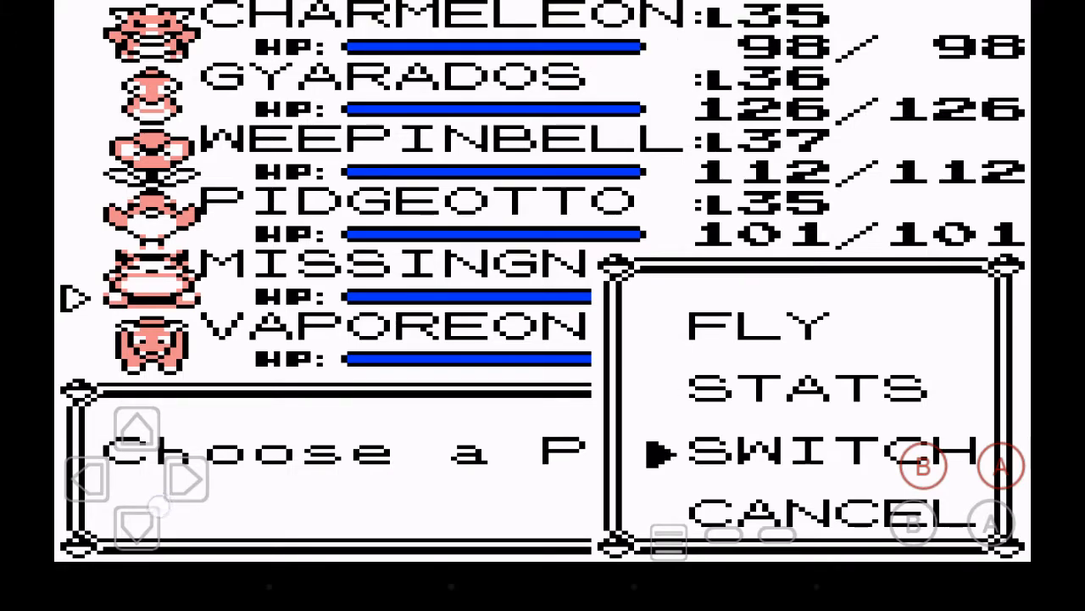
left_click(806, 388)
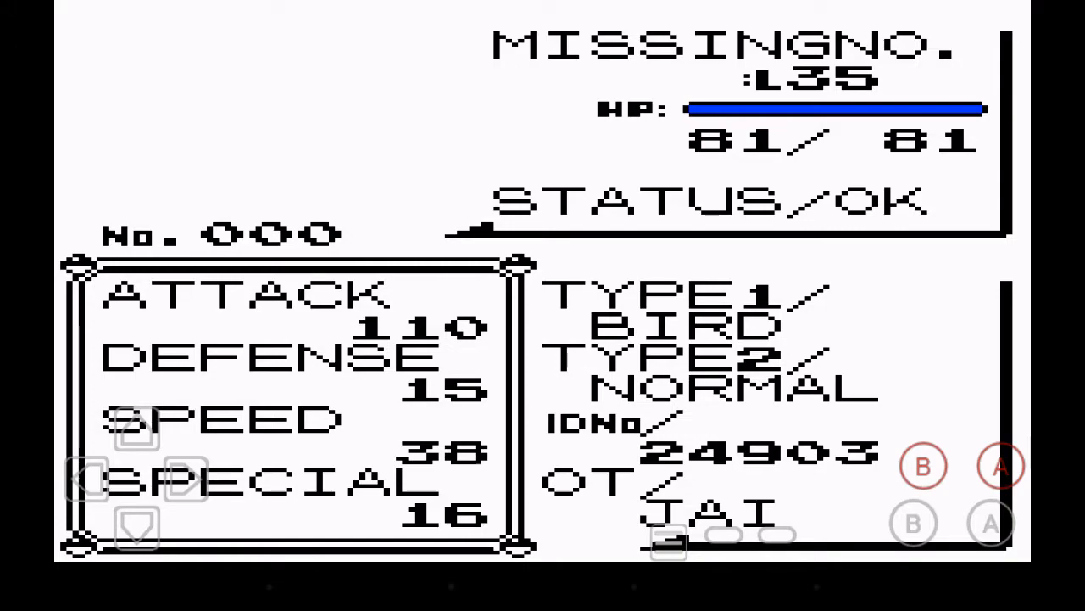